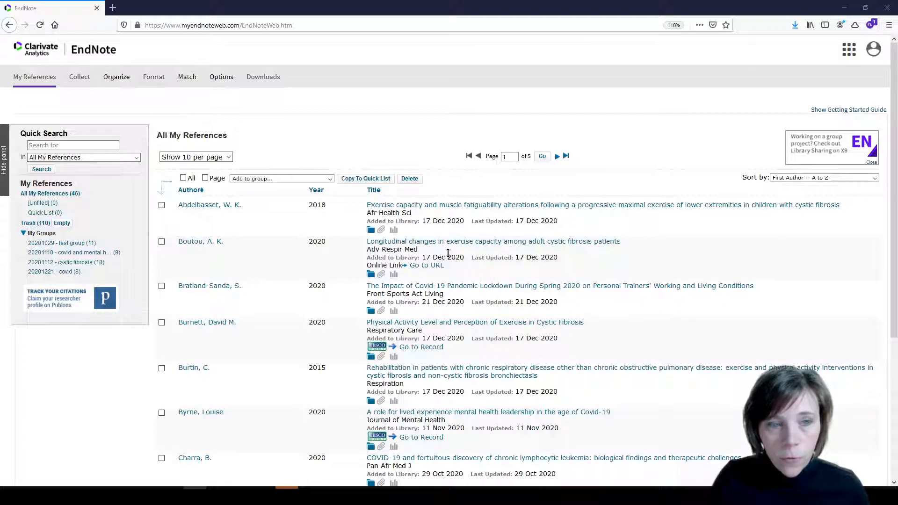
# Reach the Cite While You Write plug-in downloads page in EndNote Online via Format
pyautogui.click(153, 76)
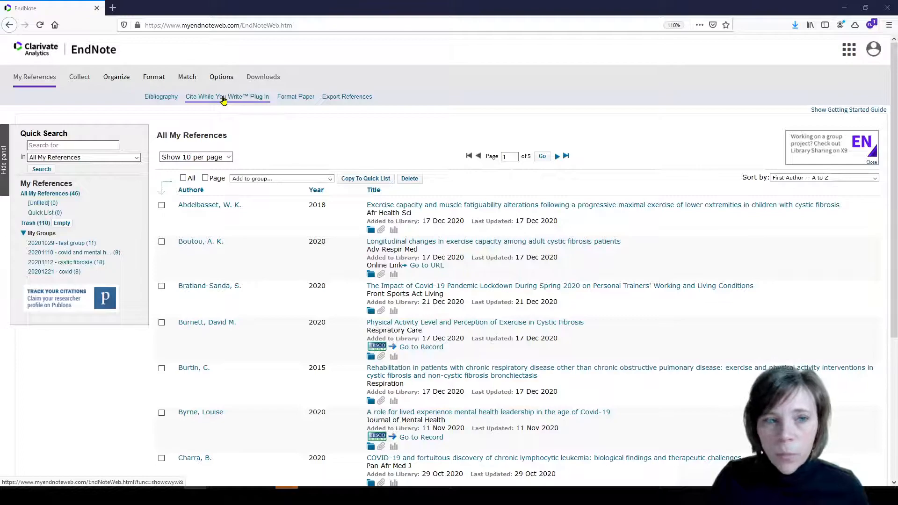
pyautogui.click(226, 96)
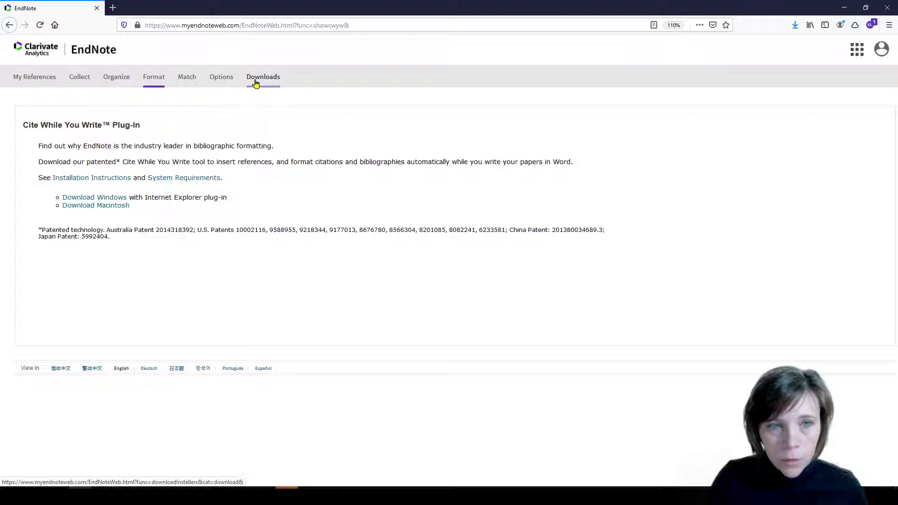
pyautogui.click(263, 76)
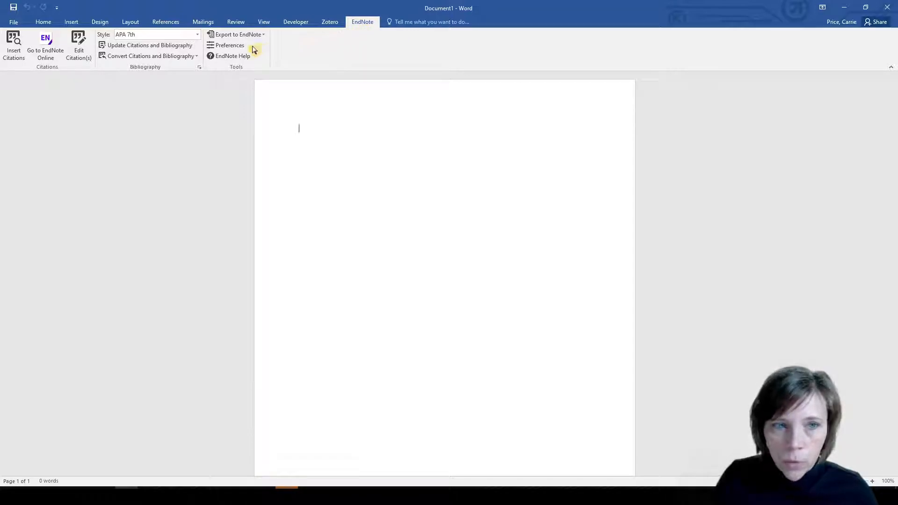
# In EndNote Preferences, keep EndNote online as the Application source and confirm
pyautogui.click(228, 44)
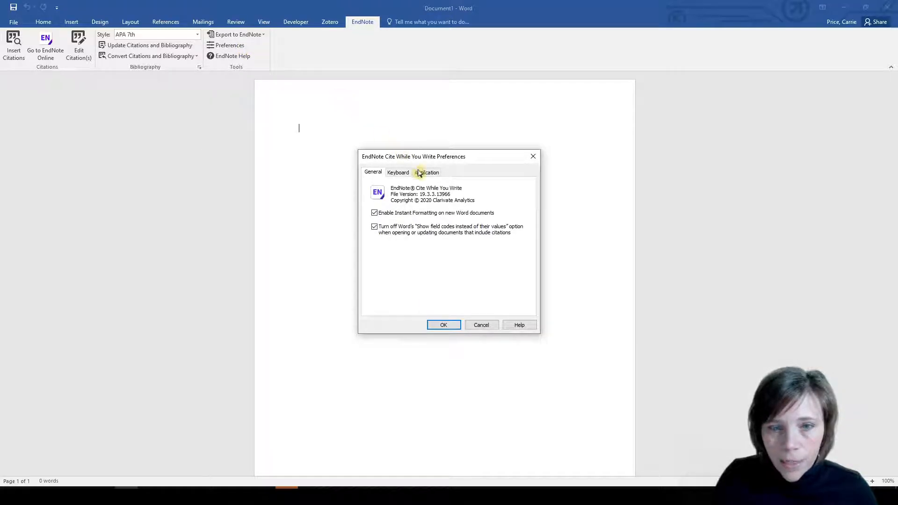
pyautogui.click(426, 172)
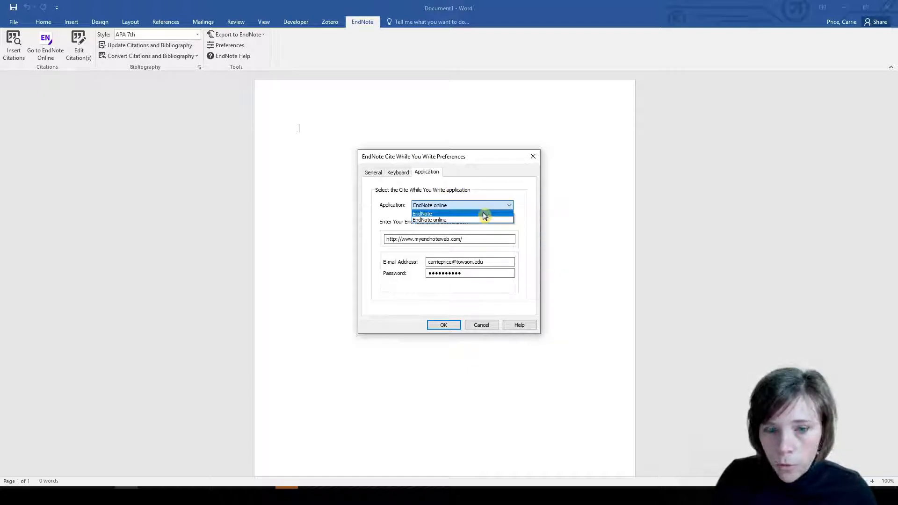
pyautogui.moveTo(481, 220)
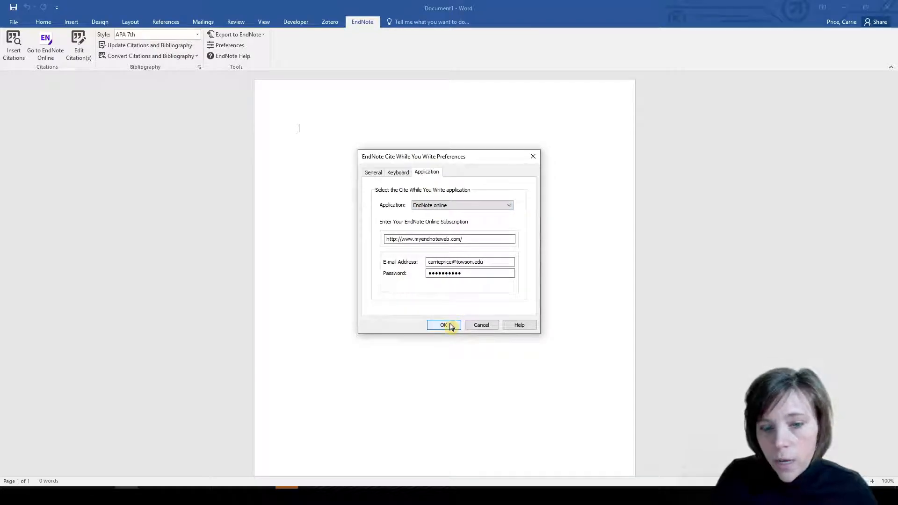
pyautogui.click(444, 324)
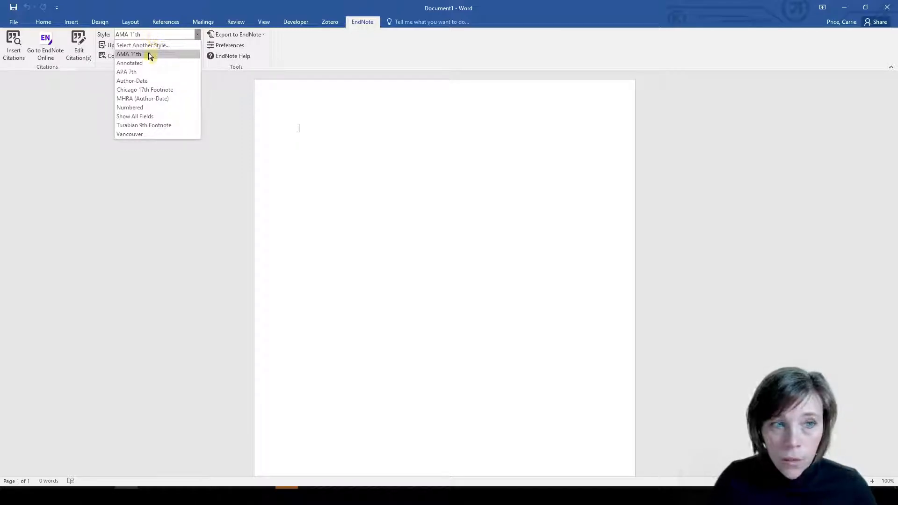
# Keep APA 7th style and write 'This is my paper.' at the top of the document
pyautogui.click(126, 72)
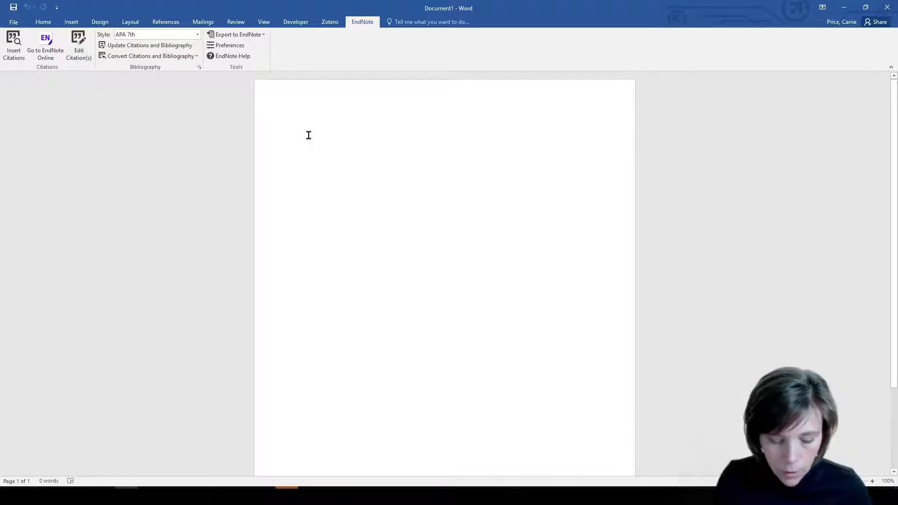
pyautogui.write('This i')
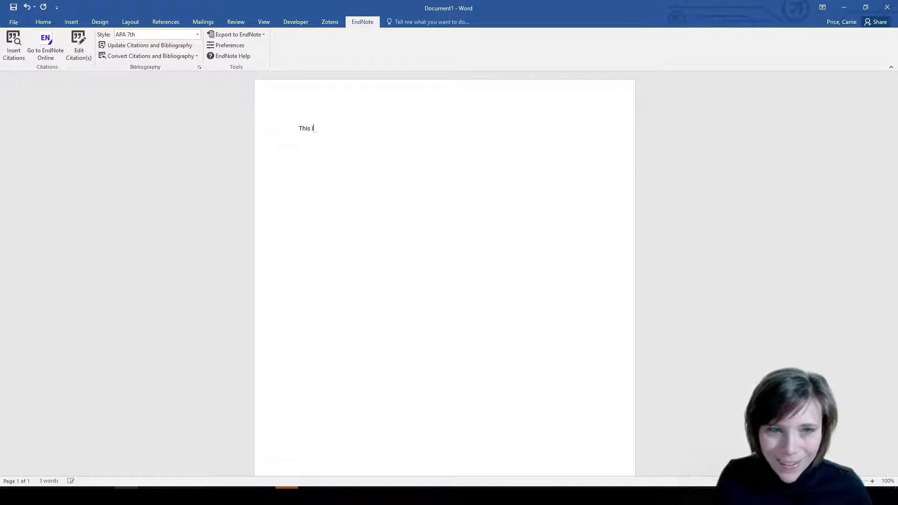
pyautogui.write('is my paper')
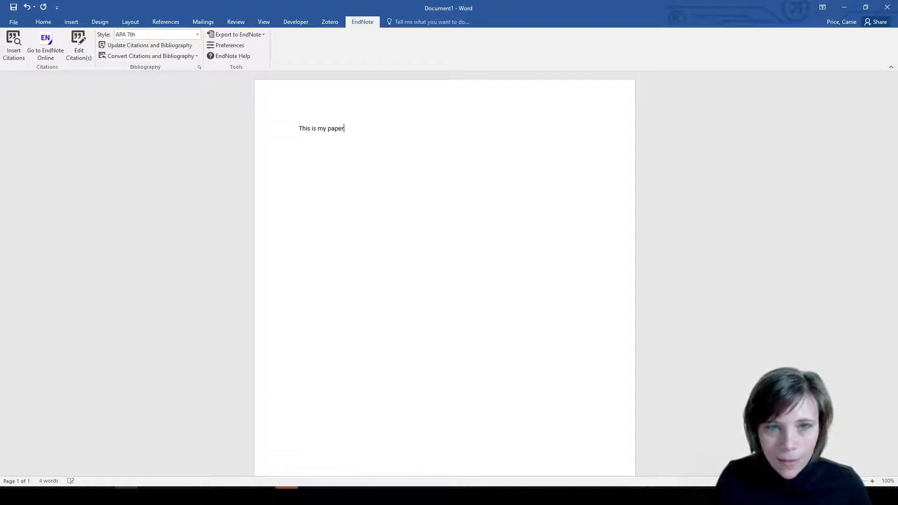
pyautogui.write('.')
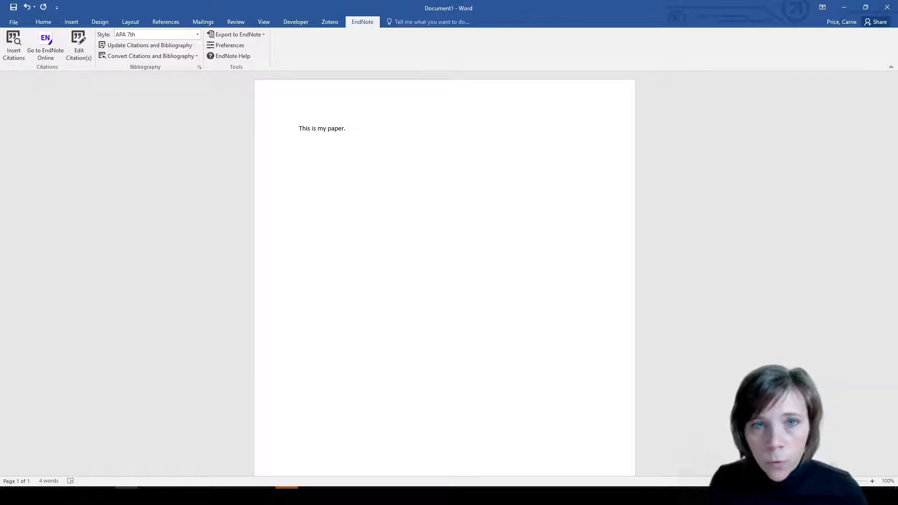
pyautogui.click(345, 128)
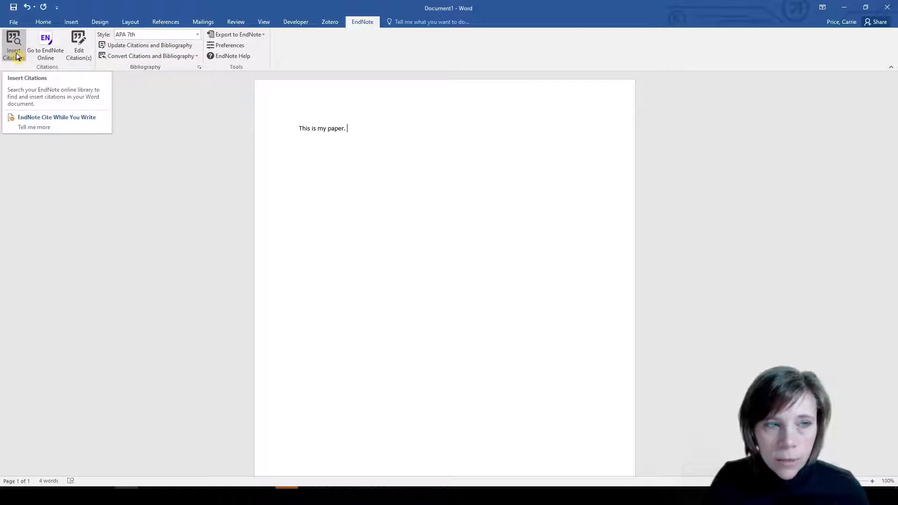
# Search 'cystic fibrosis', insert the Urquhart 2018 citation, and end the sentence with a period
pyautogui.click(13, 46)
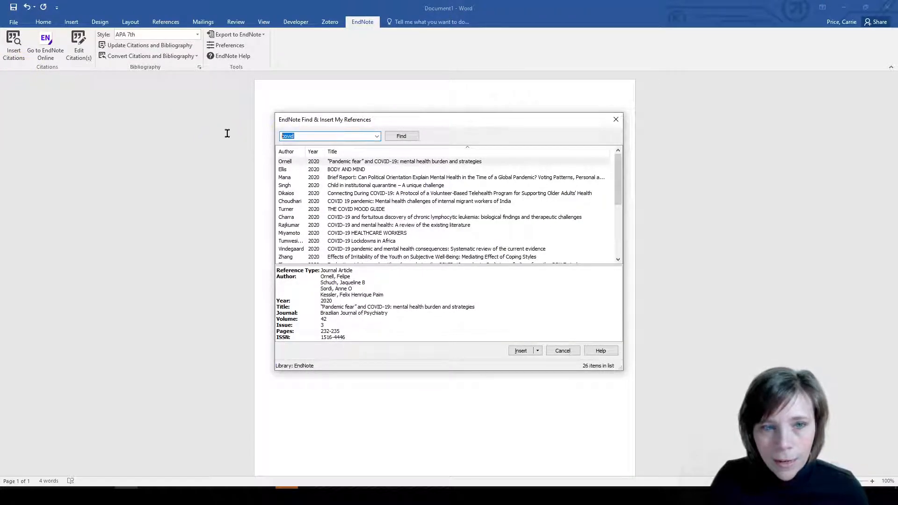
pyautogui.moveTo(642, 58)
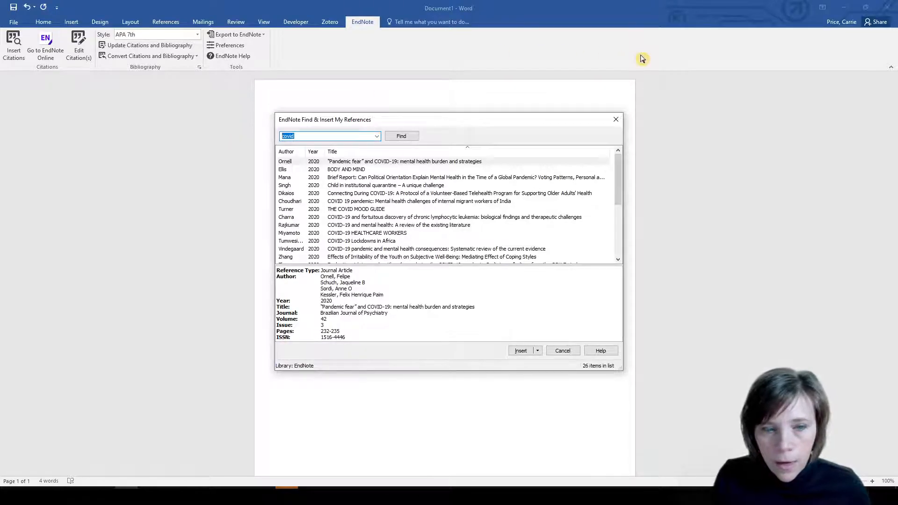
pyautogui.write('cystic f')
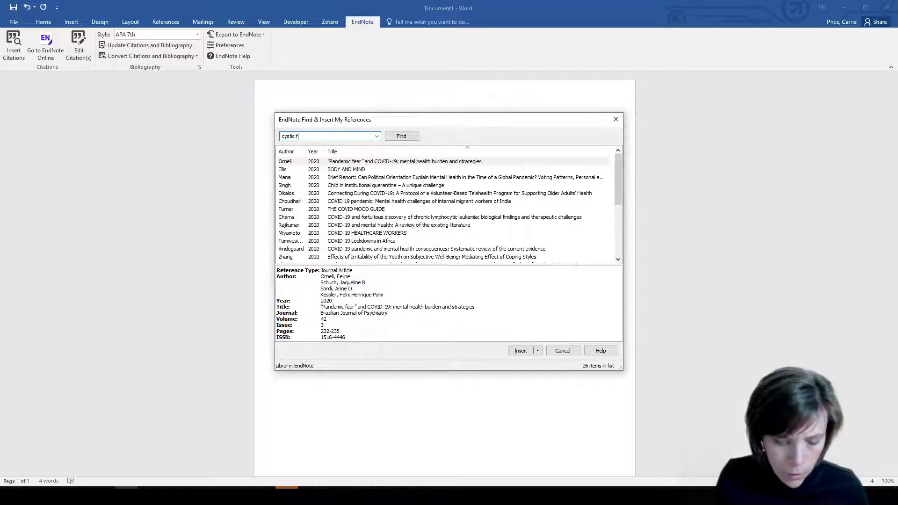
pyautogui.write('ibrosis')
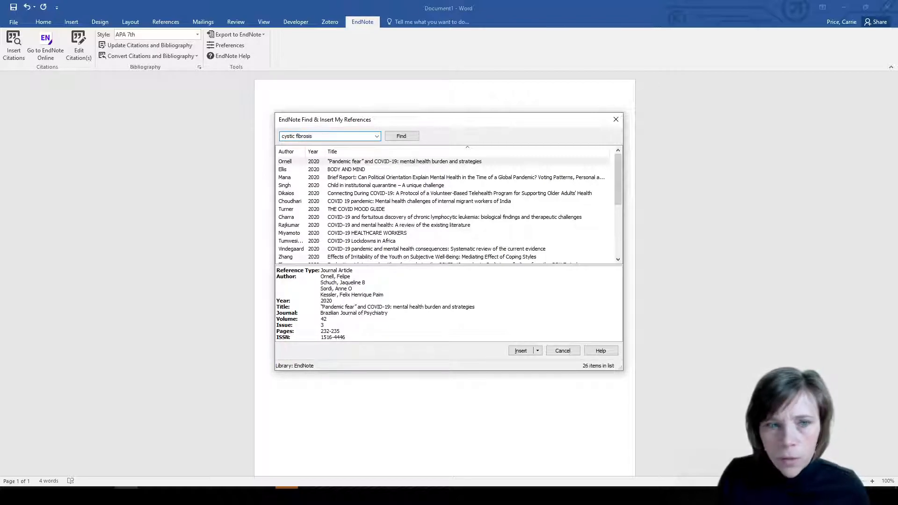
pyautogui.click(401, 136)
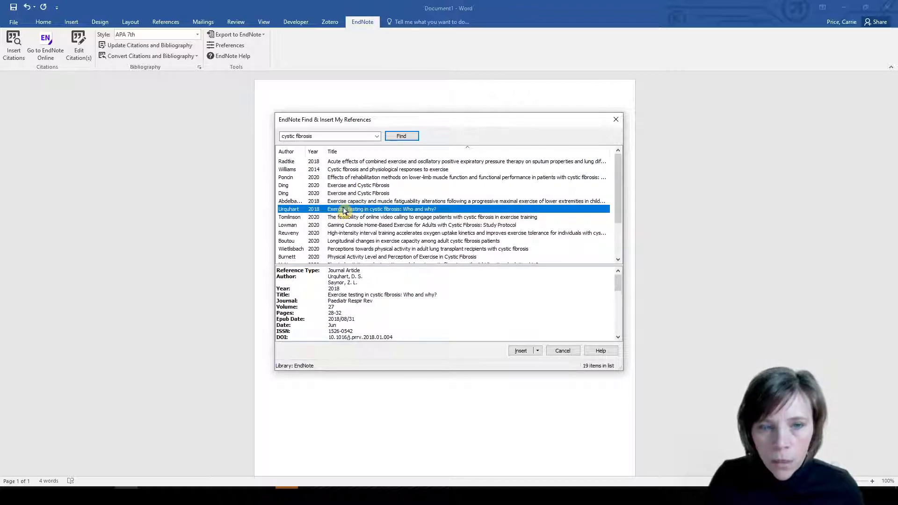
pyautogui.click(521, 350)
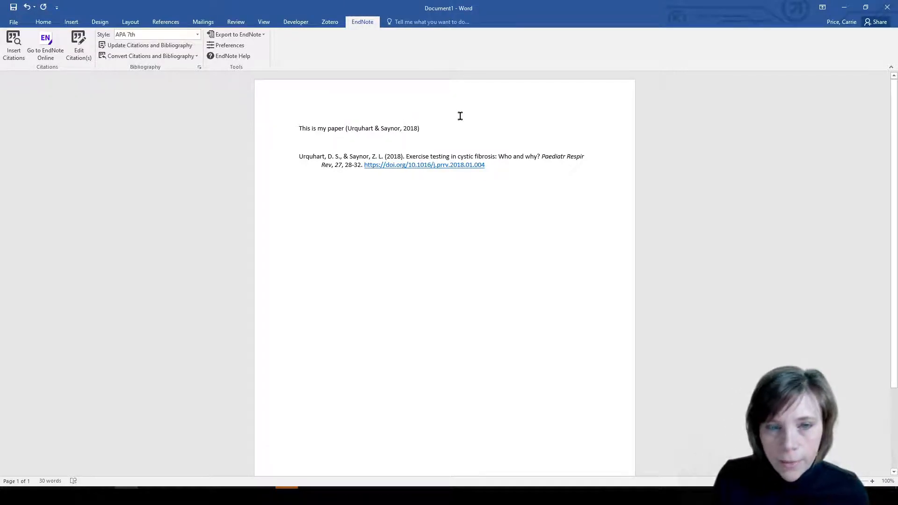
pyautogui.write('.')
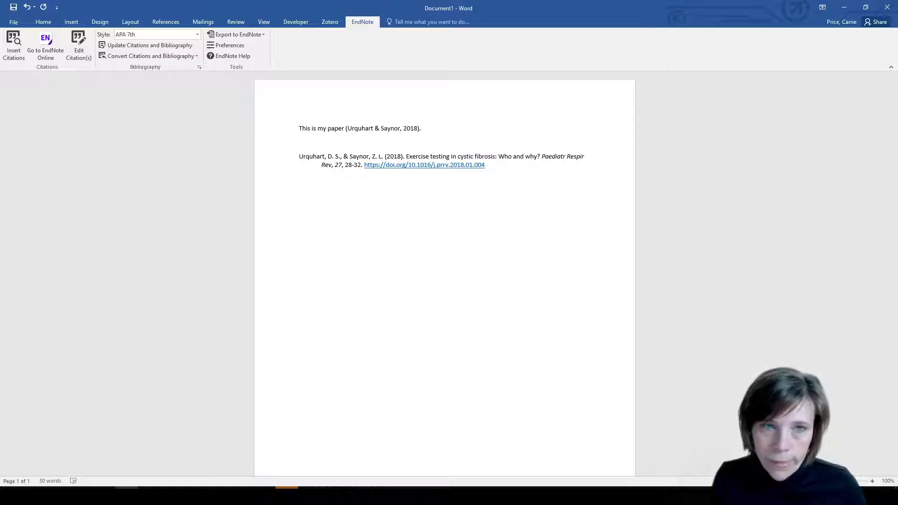
# Write 'This is a citable idea about cystic fibrosis' after the first sentence
pyautogui.click(422, 128)
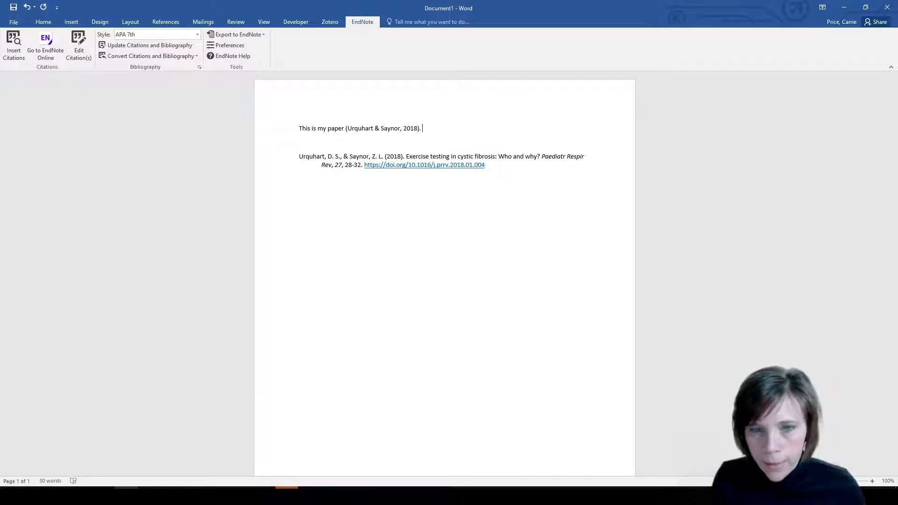
pyautogui.write('This is a')
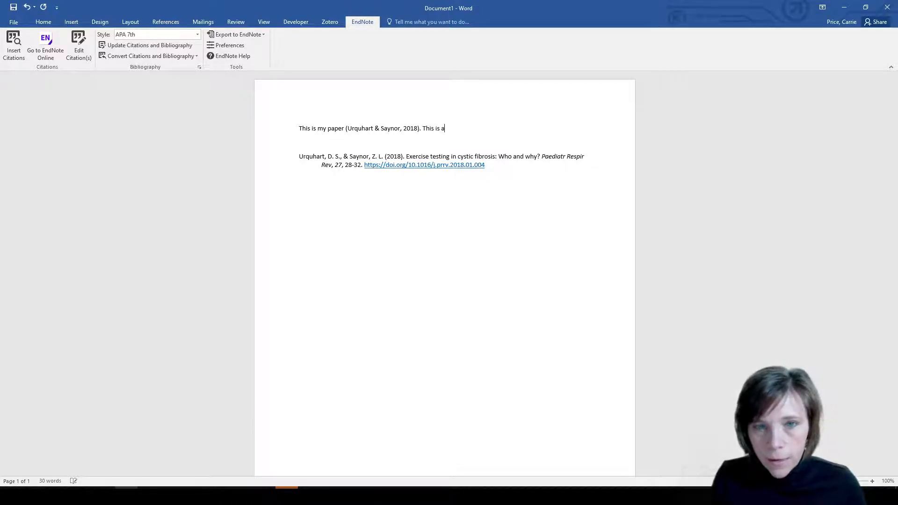
pyautogui.write('citable i')
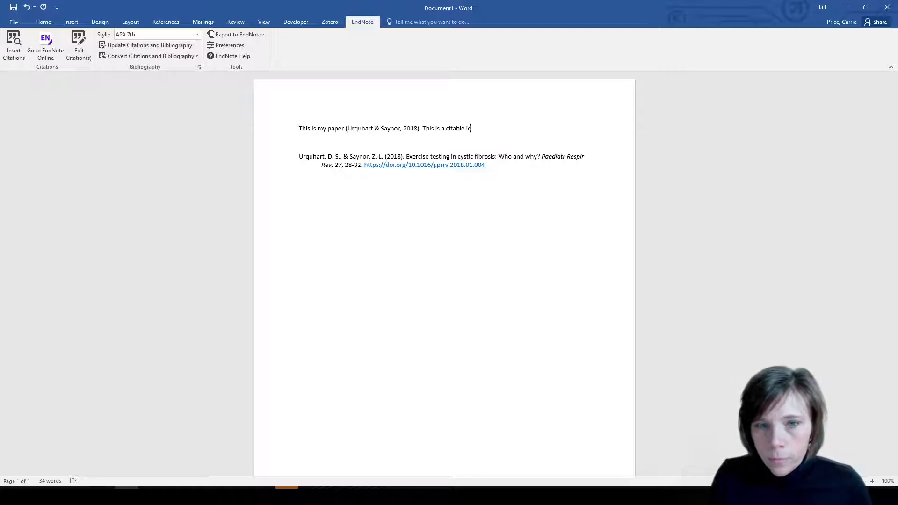
pyautogui.write('dea (')
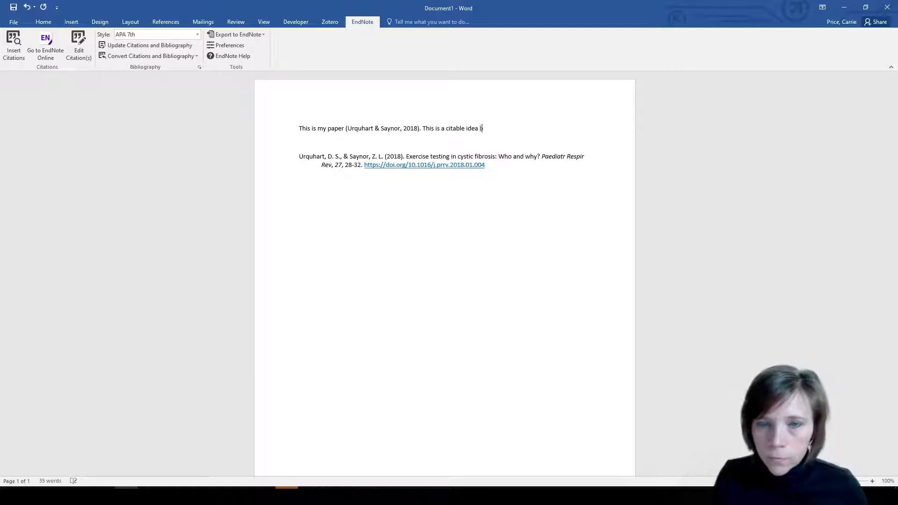
pyautogui.write('about cystic b')
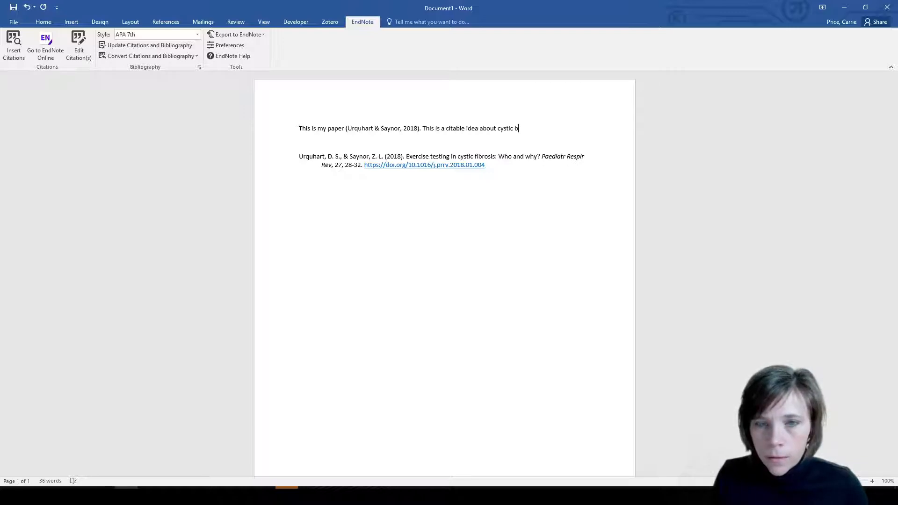
pyautogui.write('ibrosis')
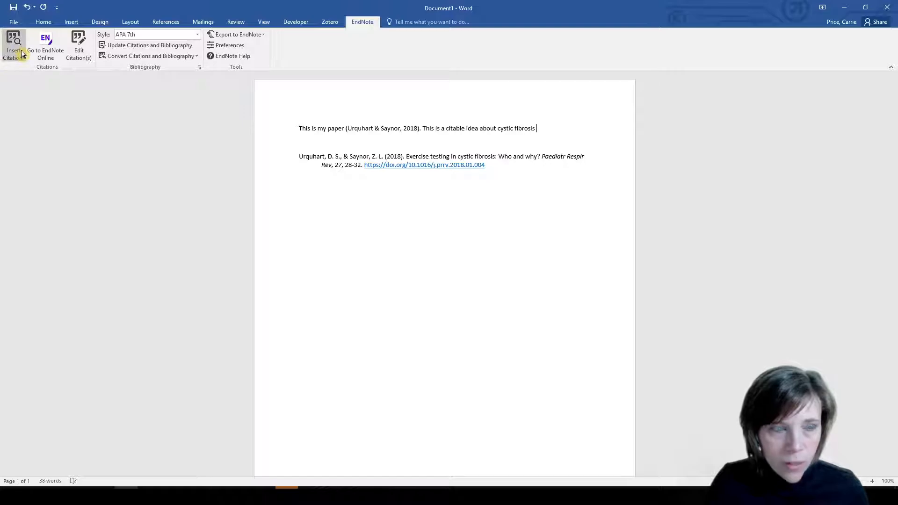
# Search 'bur', insert the Burnett 2020 citation, then begin 'I'm going to cite several references'
pyautogui.click(14, 43)
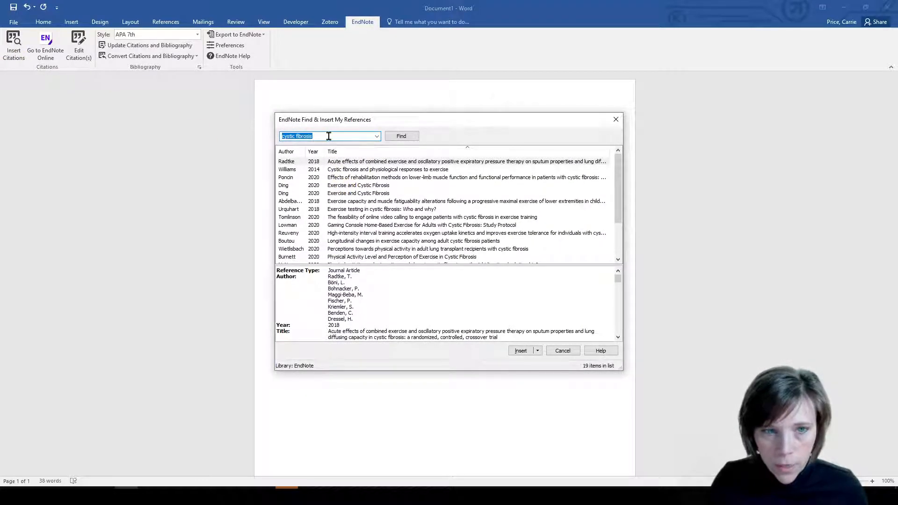
pyautogui.write('burnett')
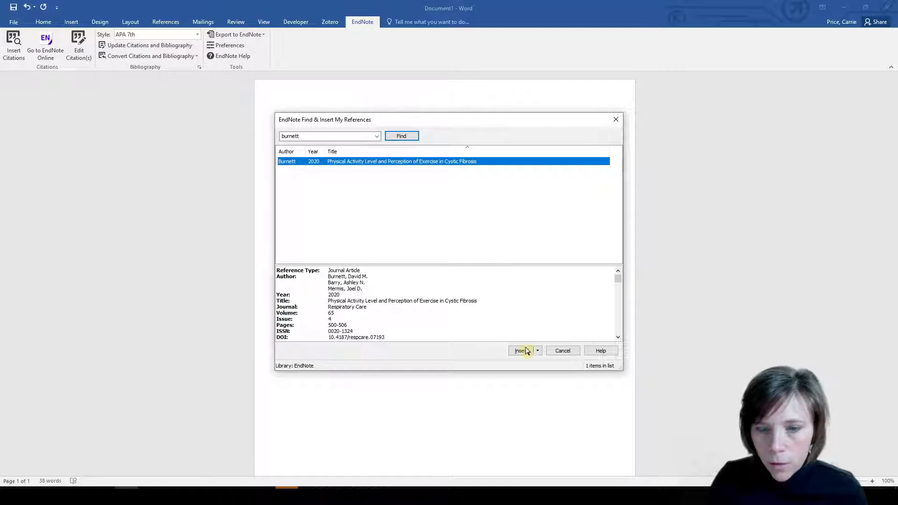
pyautogui.click(520, 350)
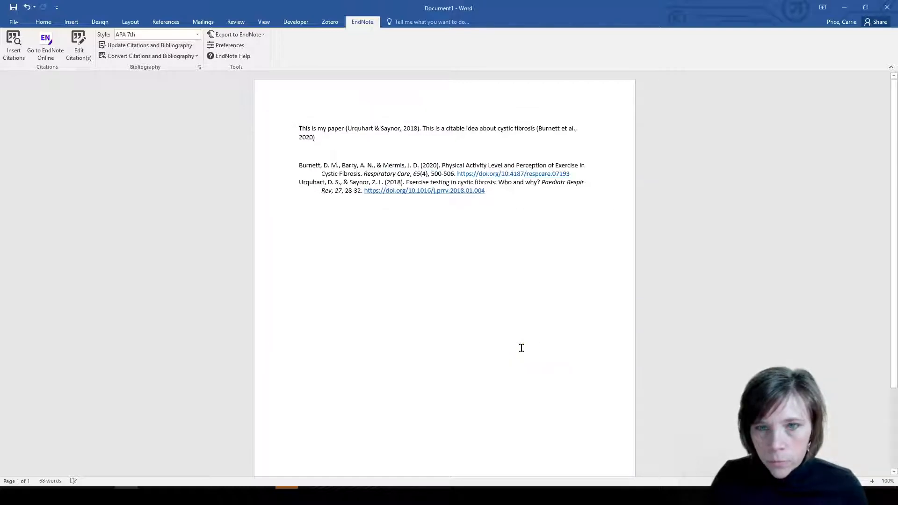
pyautogui.write('.')
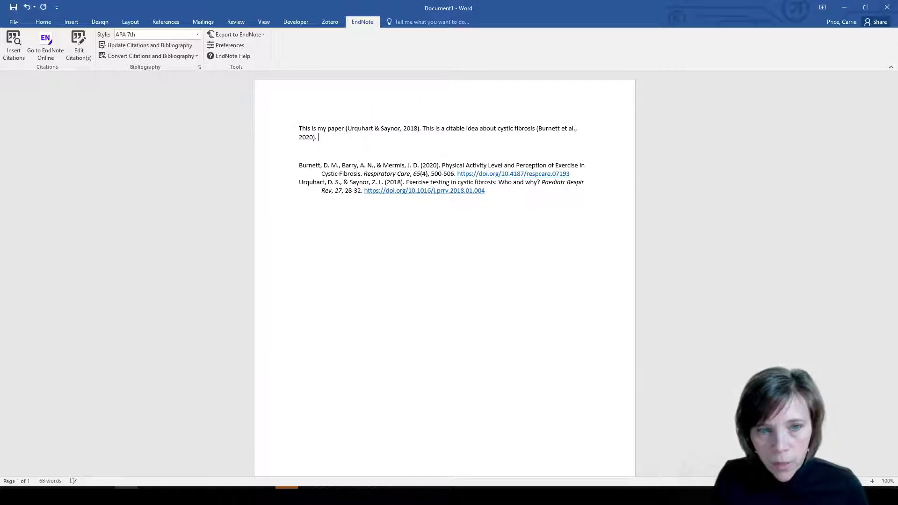
pyautogui.write("I'm going to cit")
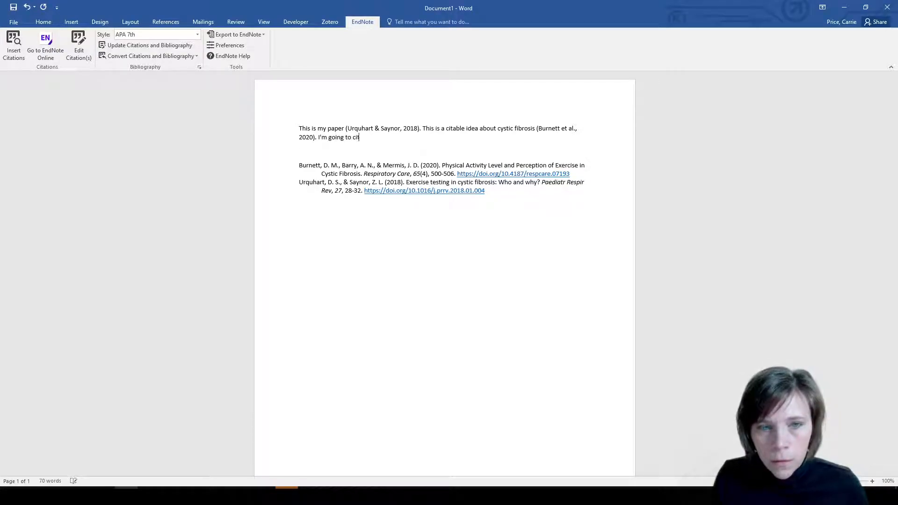
pyautogui.write('e several referenc')
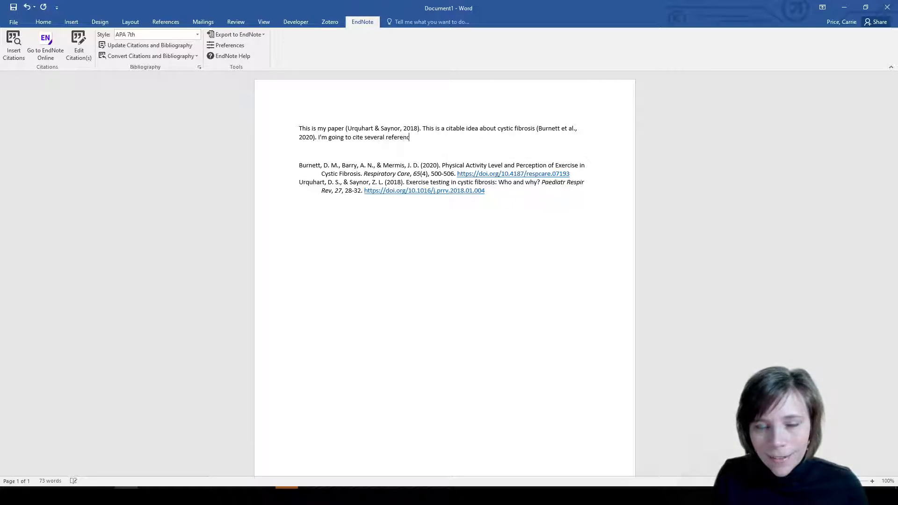
pyautogui.write('s')
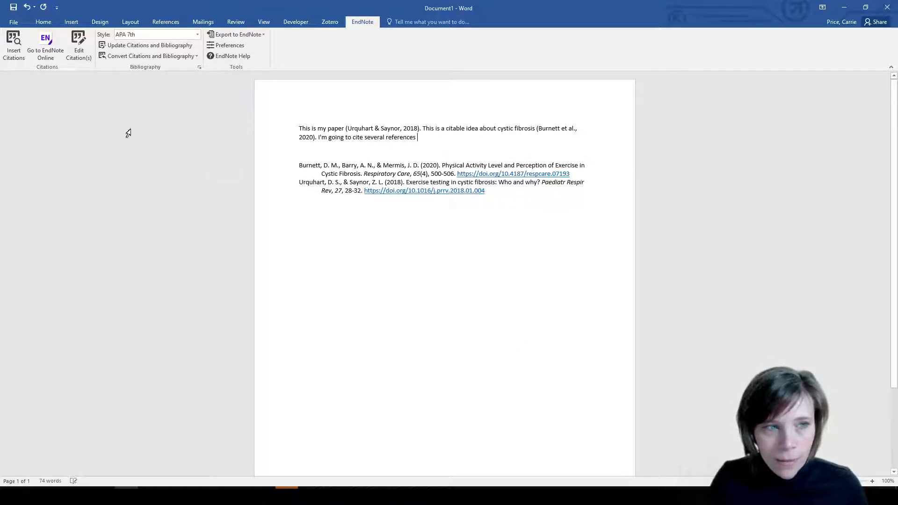
# Search 'cystic fibrosis', select the Ding 2020 and Boutou 2020 references, and insert both citations
pyautogui.click(14, 45)
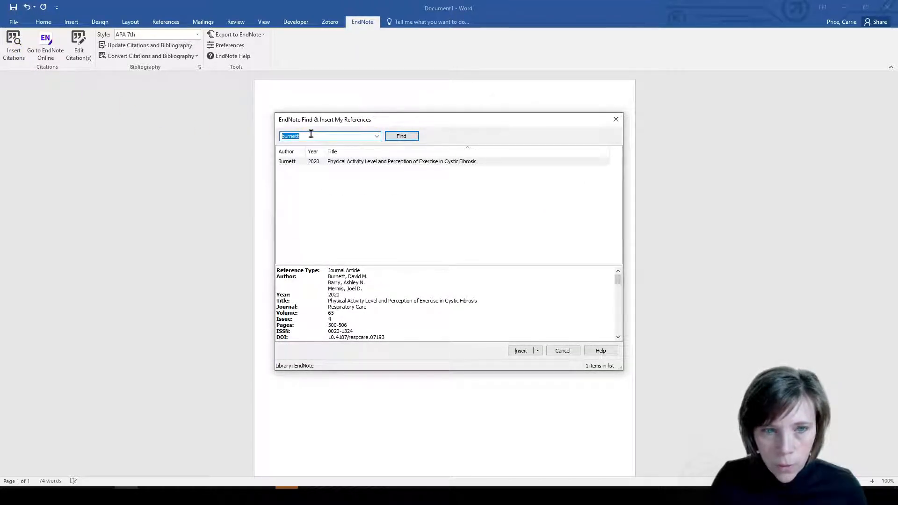
pyautogui.write('cystic fibrosis')
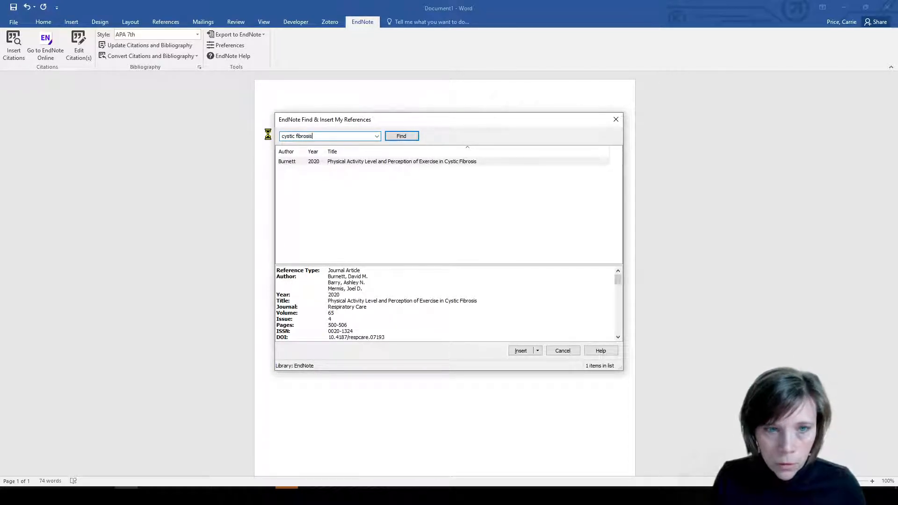
pyautogui.click(401, 136)
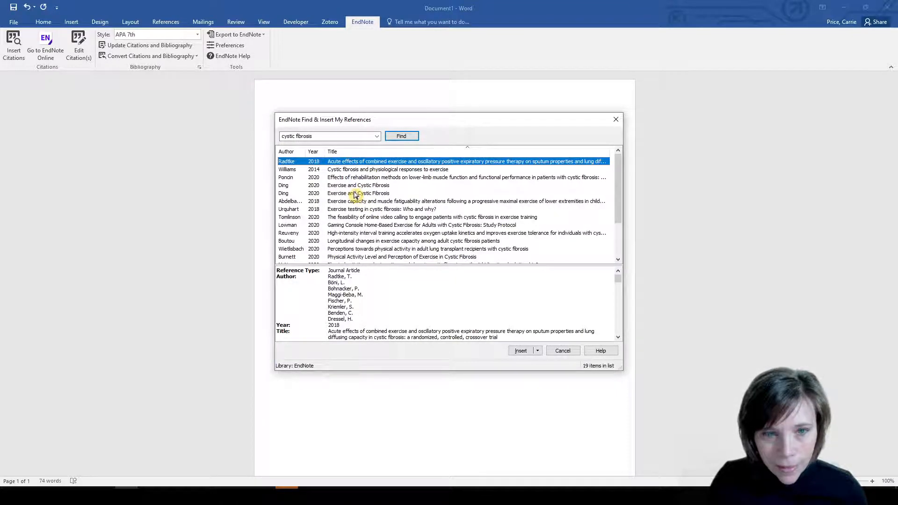
pyautogui.click(358, 192)
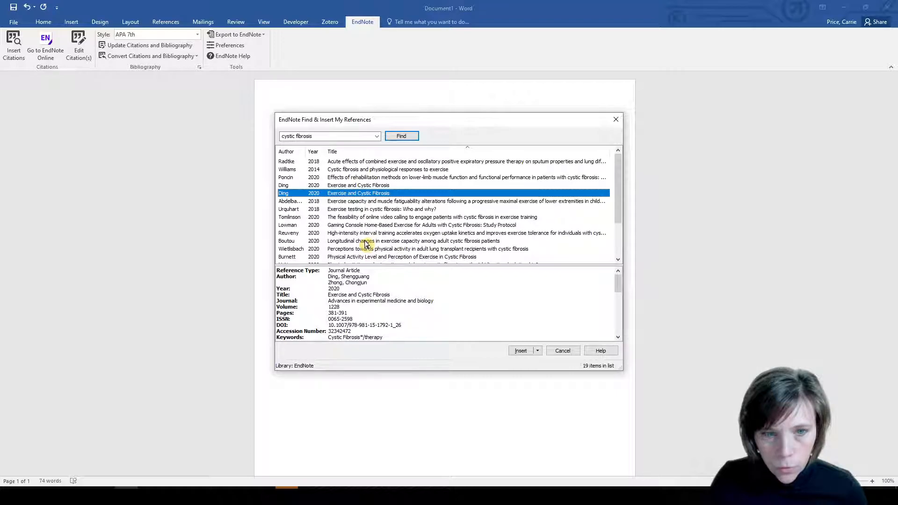
pyautogui.click(402, 241)
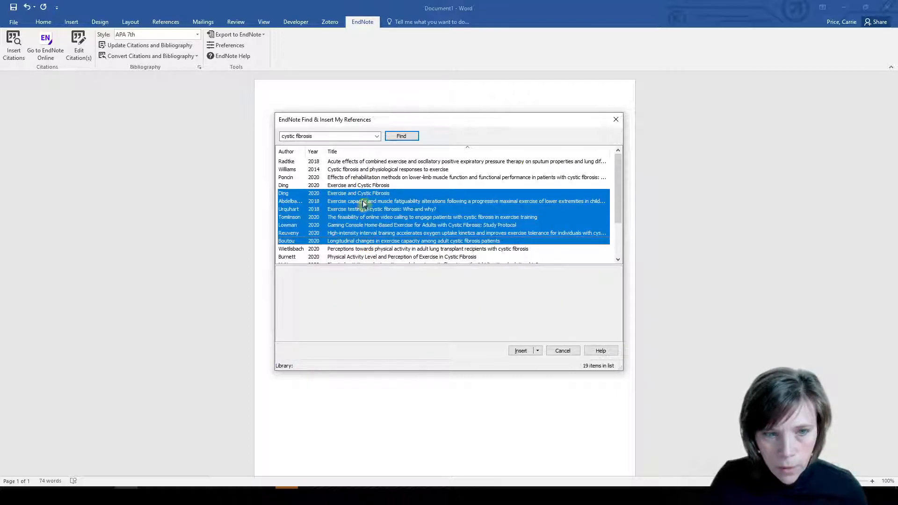
pyautogui.click(358, 192)
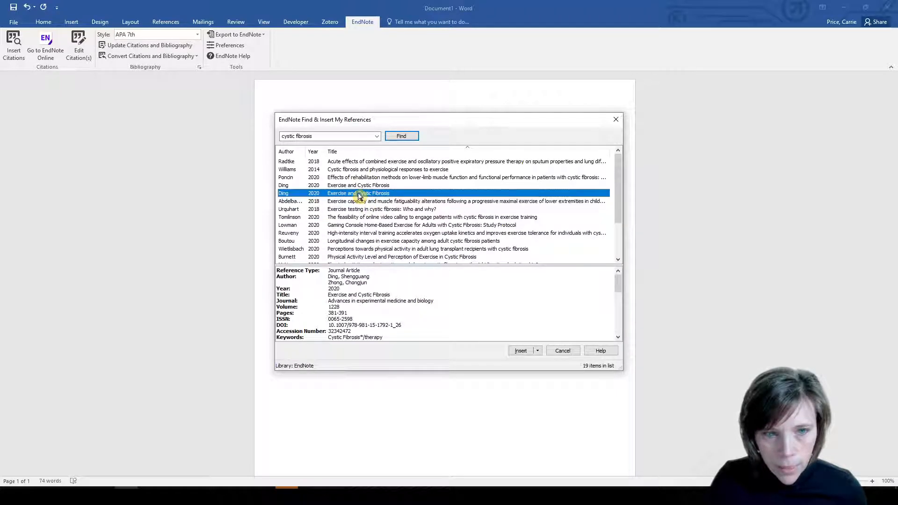
pyautogui.moveTo(366, 250)
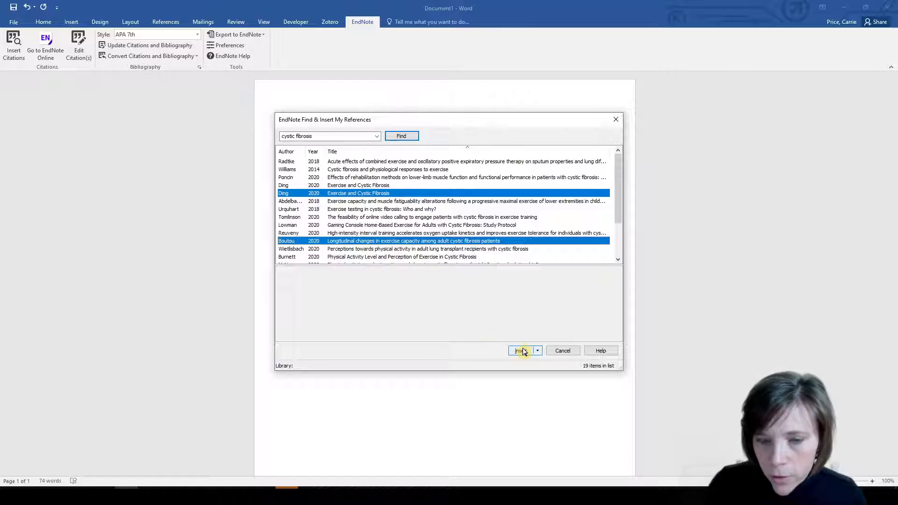
pyautogui.click(521, 351)
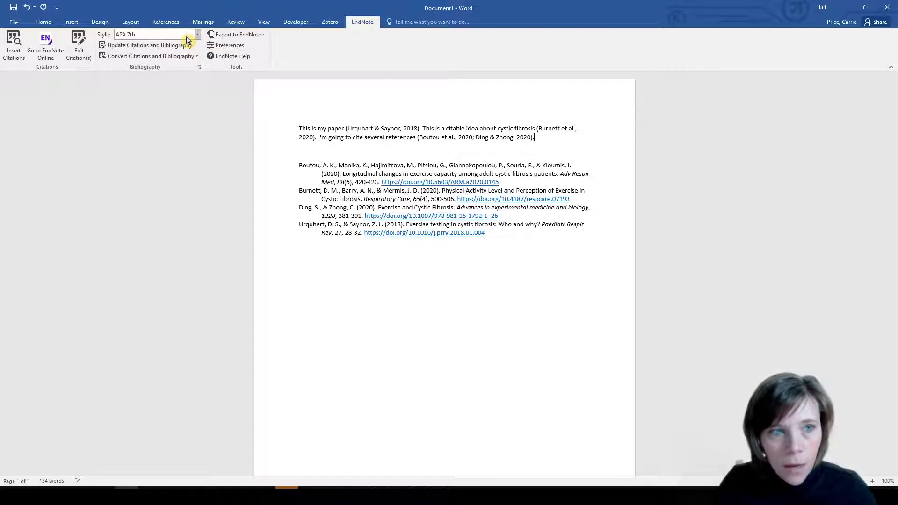
# Switch the EndNote style from APA 7th to Chicago 17th Author-Date
pyautogui.click(197, 34)
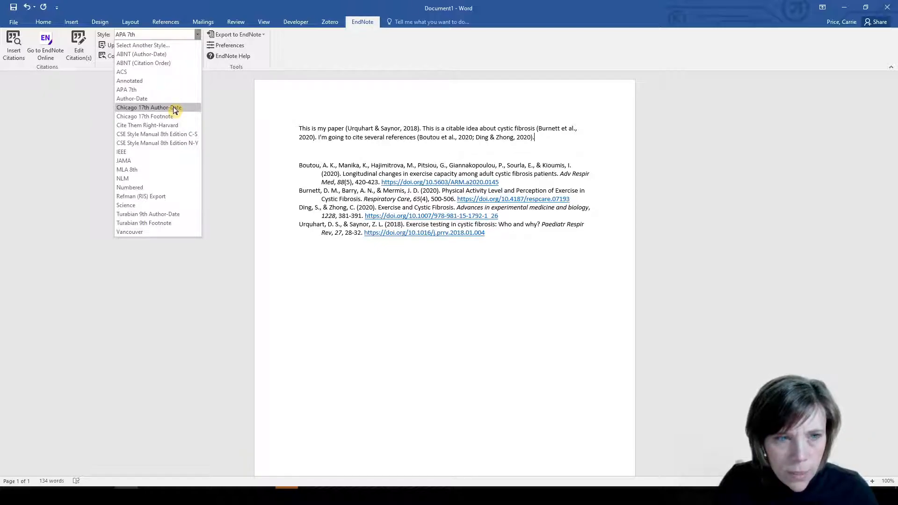
pyautogui.click(149, 107)
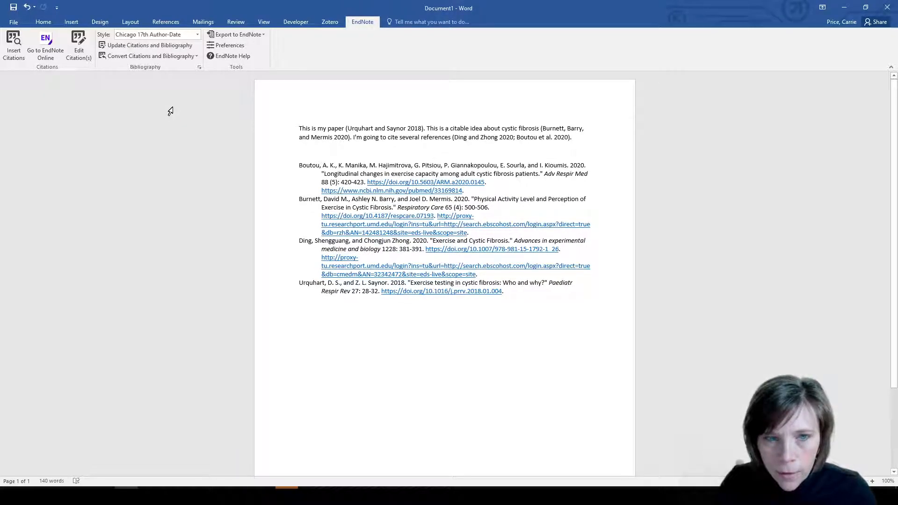
pyautogui.click(150, 45)
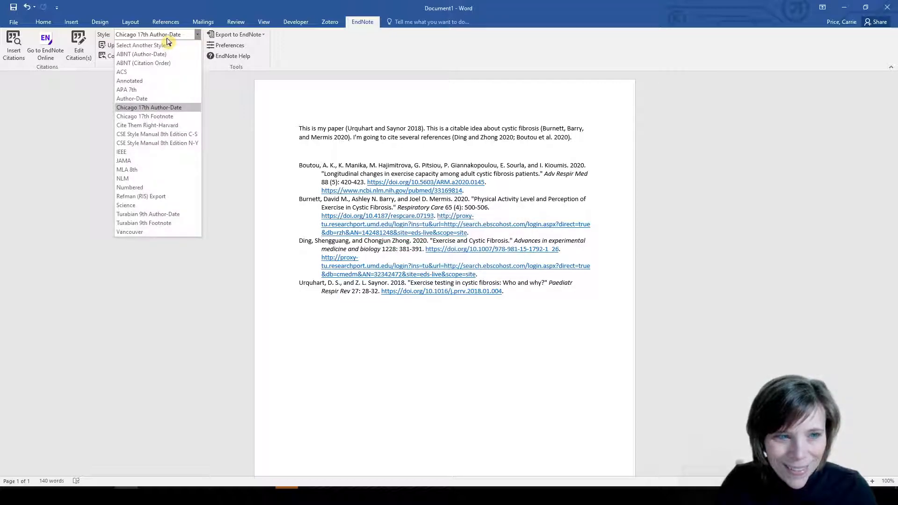
pyautogui.moveTo(146, 157)
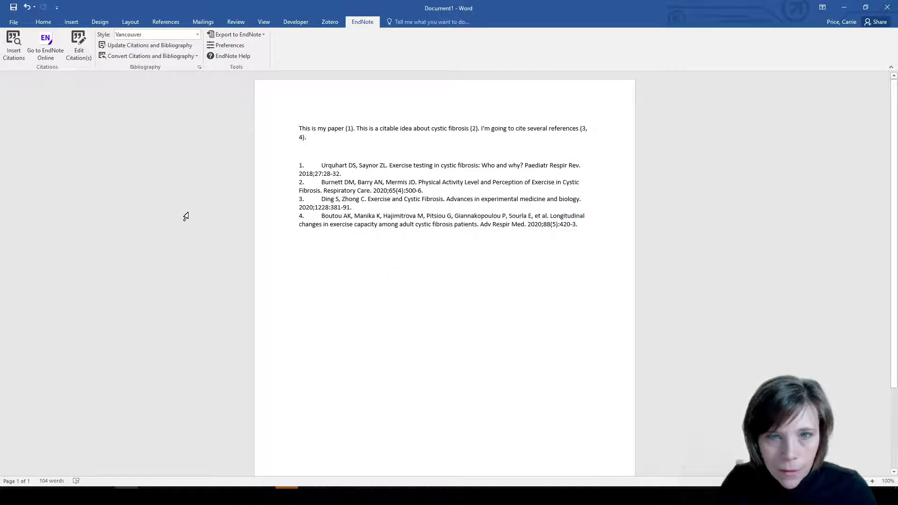
pyautogui.moveTo(410, 168)
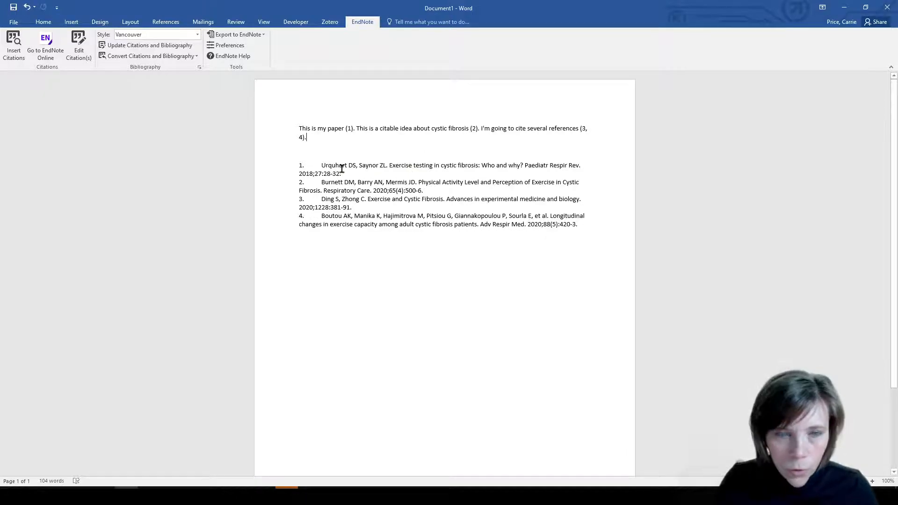
# Highlight the numbered Vancouver bibliography, then deselect it
pyautogui.moveTo(298, 164); pyautogui.dragTo(577, 224)
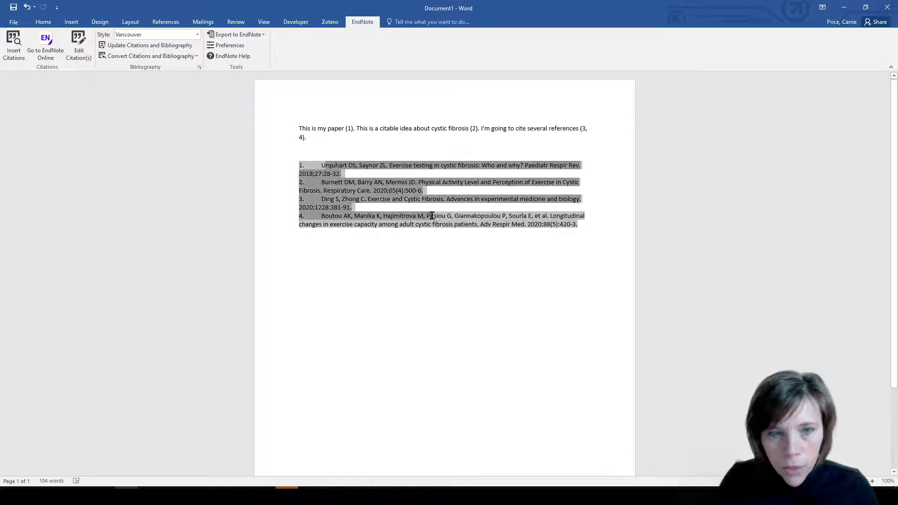
pyautogui.click(299, 236)
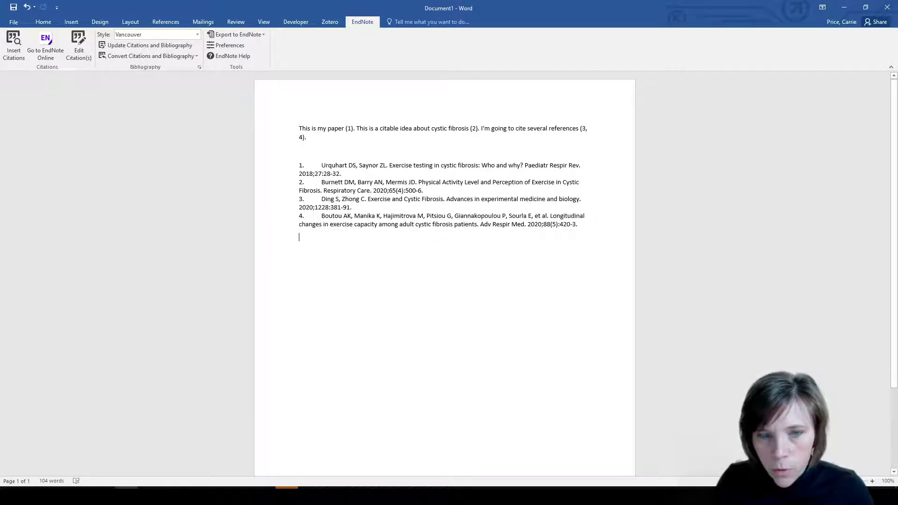